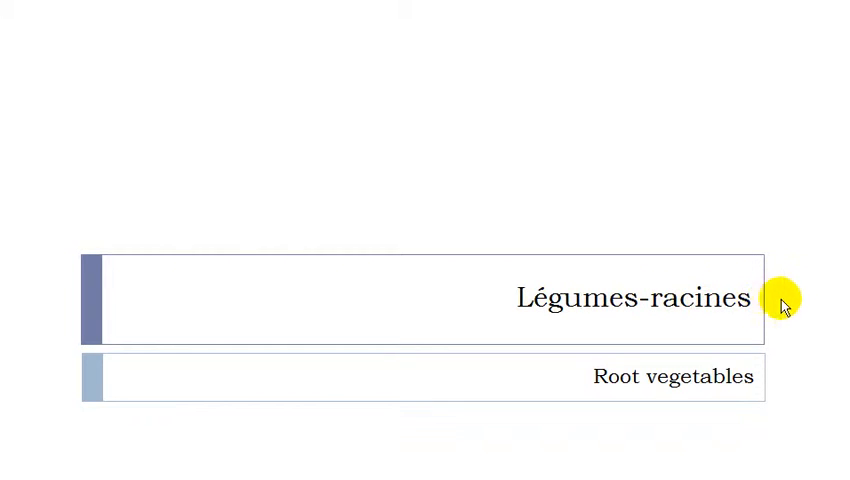
mouse_move(792, 304)
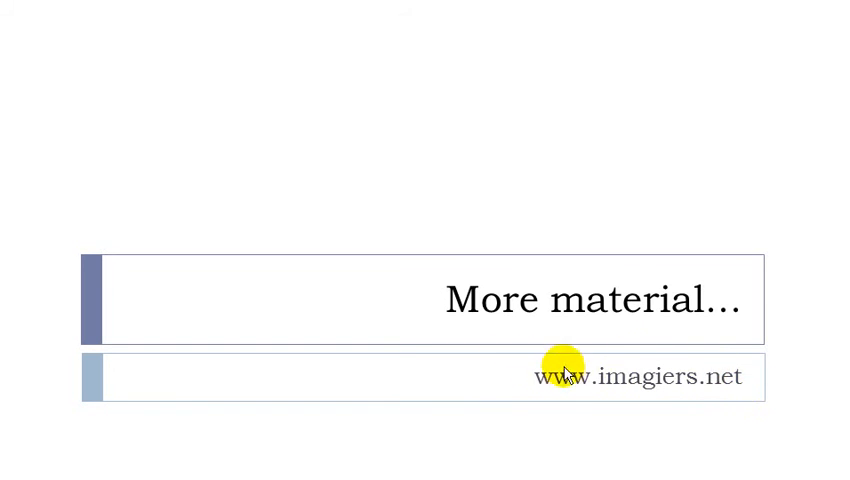
mouse_move(730, 392)
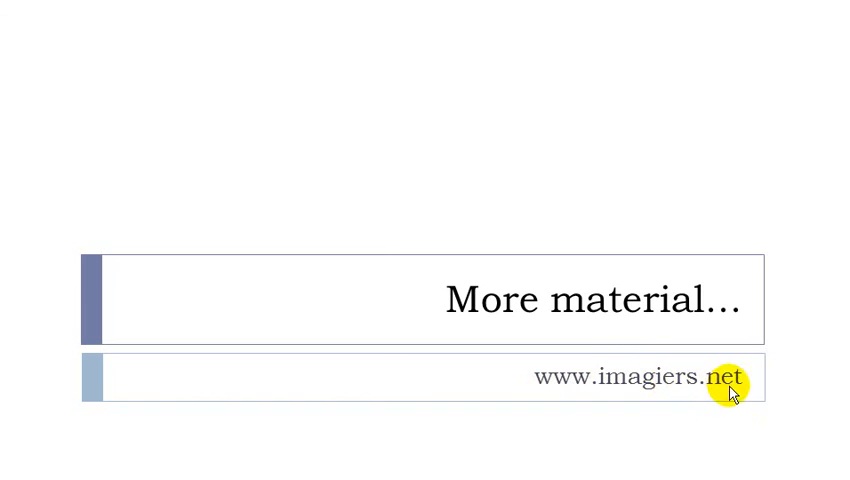